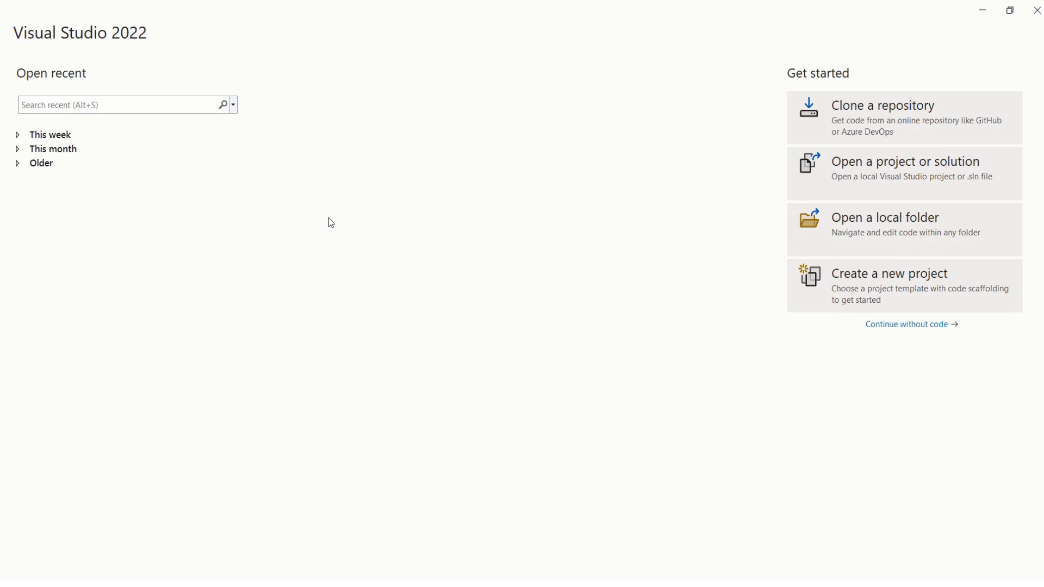
mouse_move(884, 294)
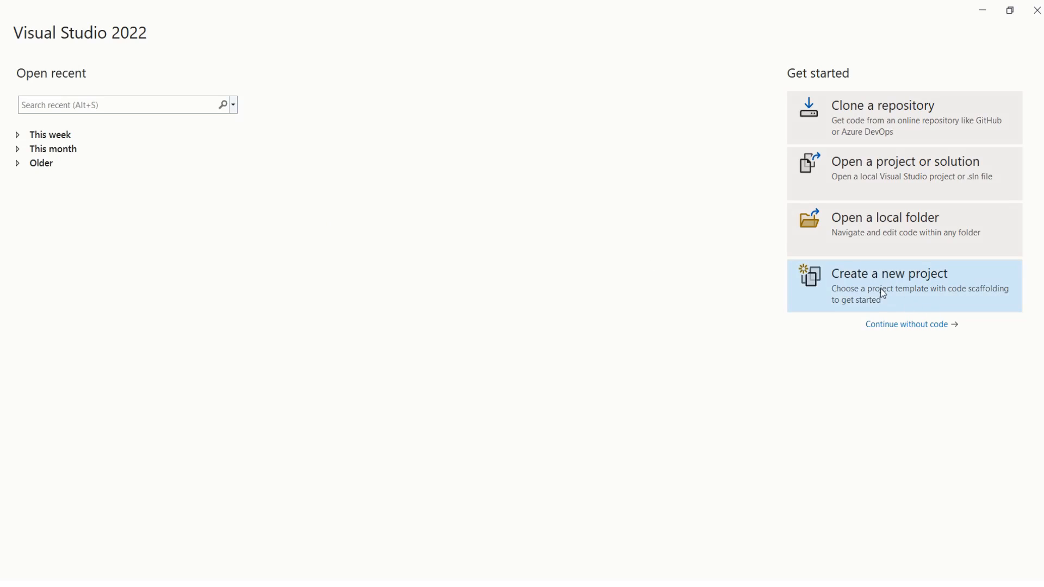
- Start a new project from the ASP.NET Core Web API template and continue to its naming page
click(890, 274)
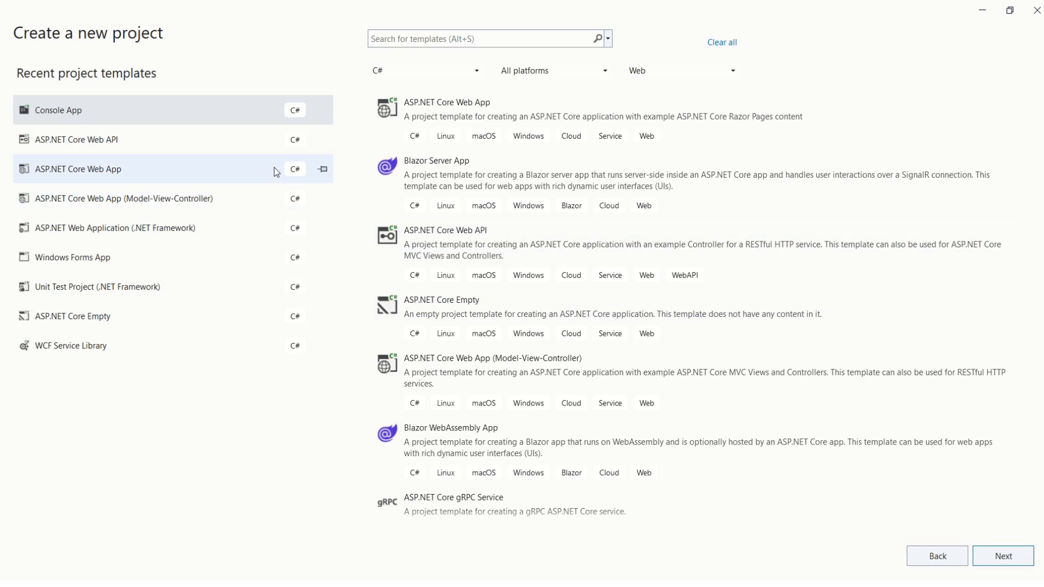
mouse_move(106, 176)
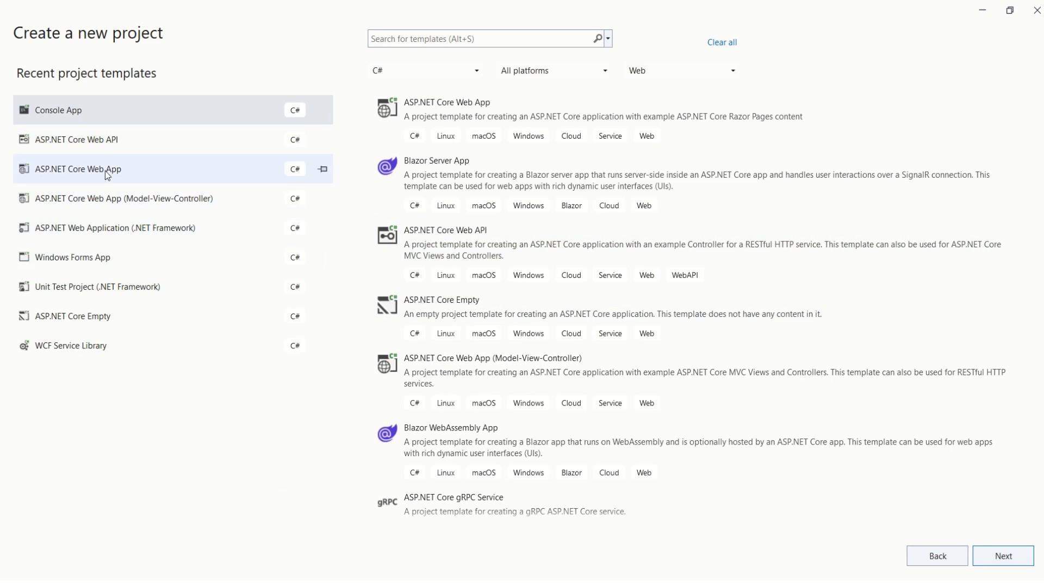
click(76, 139)
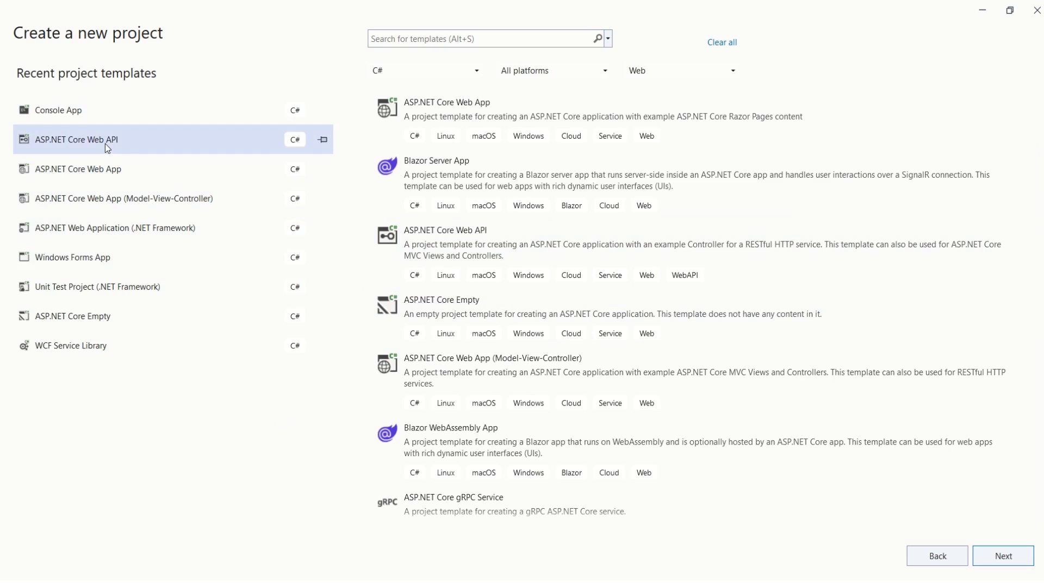
click(1004, 571)
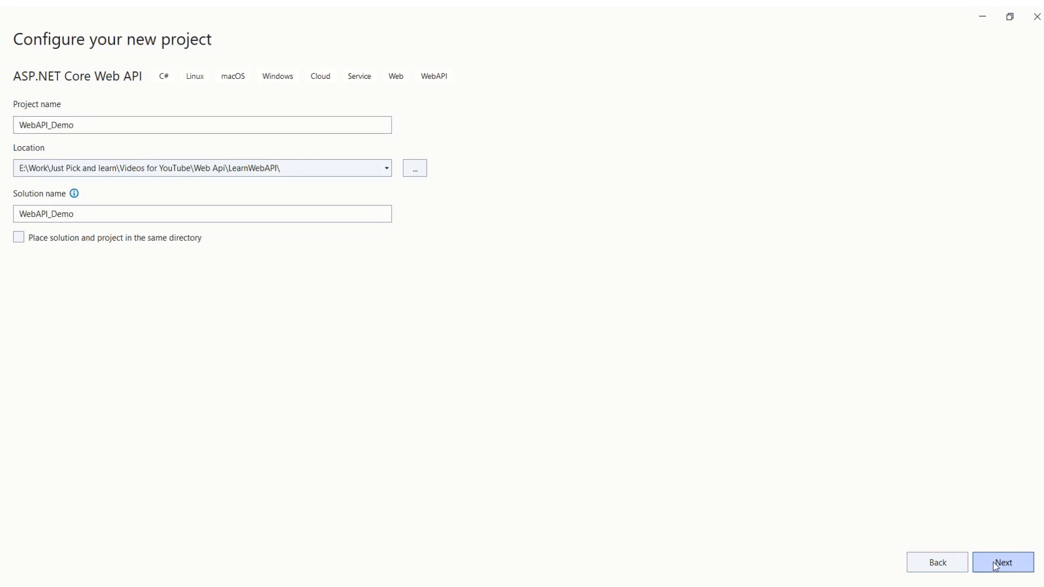
- Create the Web API project on .NET 8.0 with Authentication type None, keeping HTTPS, OpenAPI and controllers
click(1003, 562)
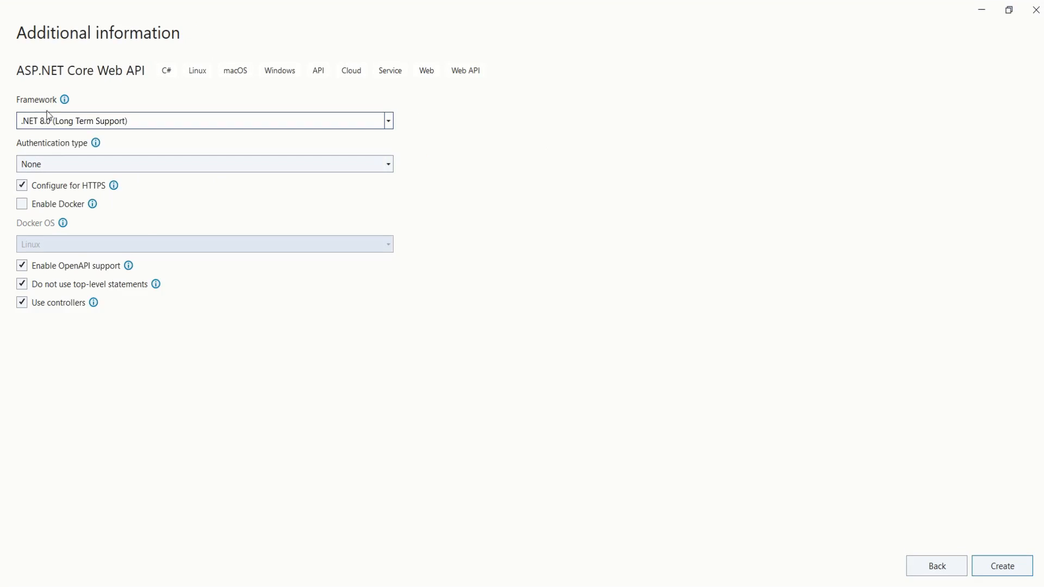
click(387, 120)
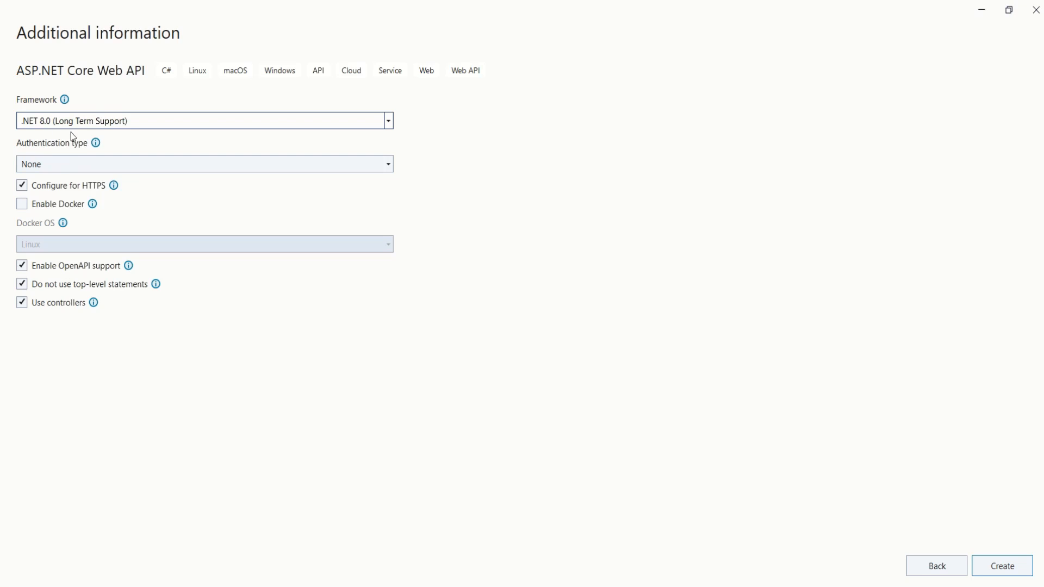
mouse_move(169, 137)
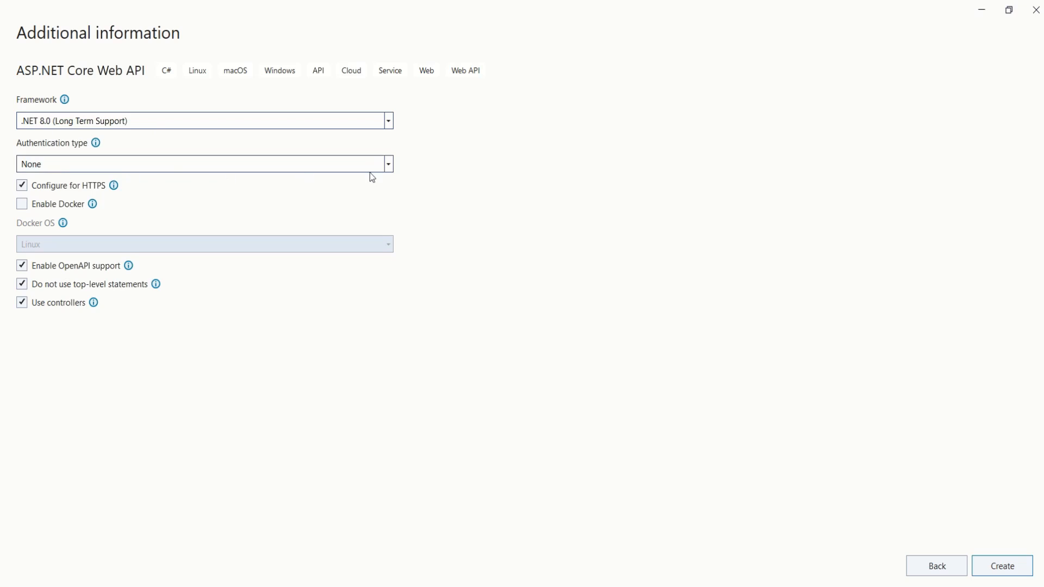
click(388, 164)
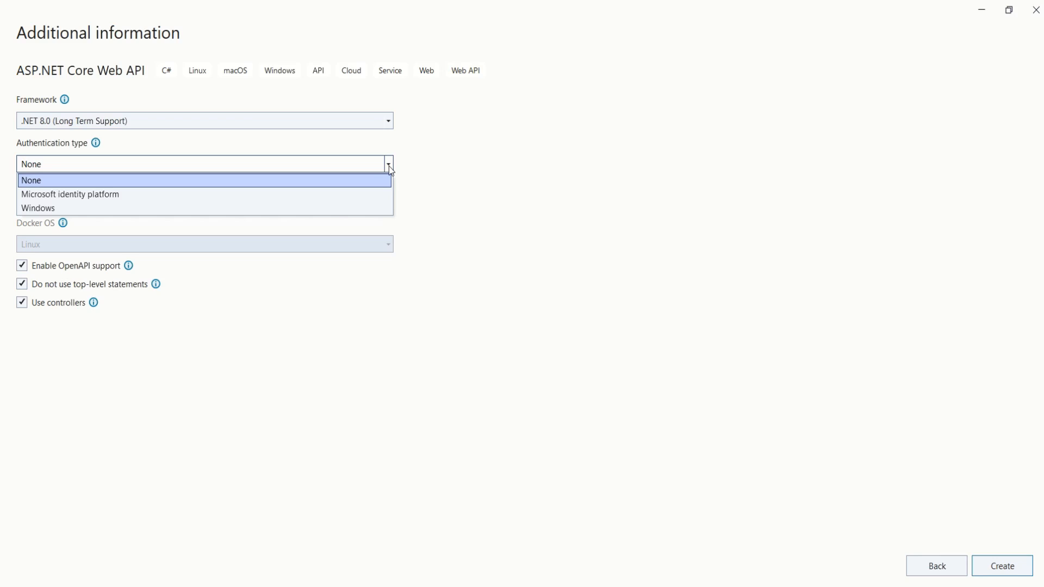
mouse_move(355, 202)
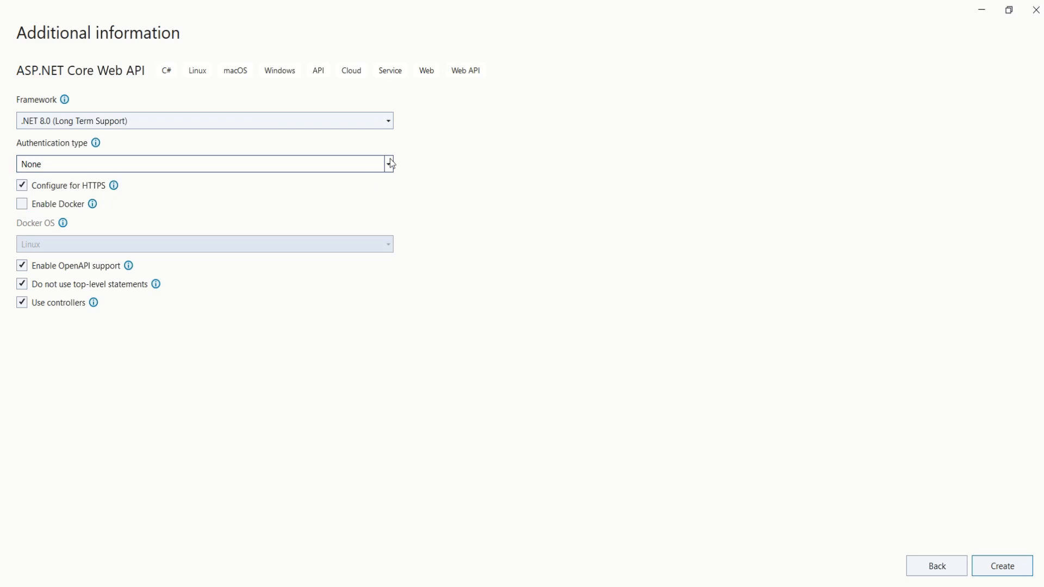
mouse_move(454, 167)
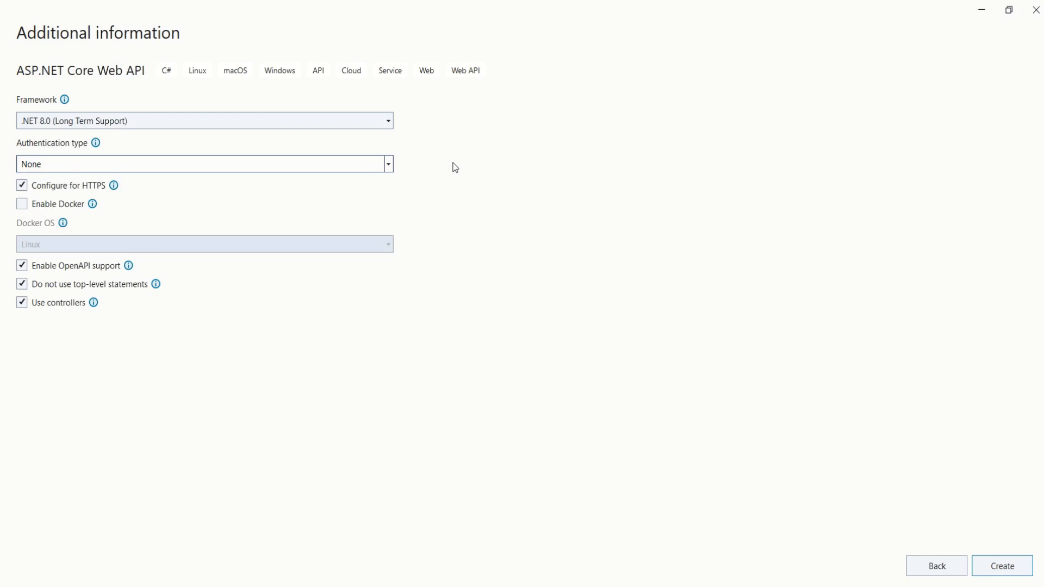
mouse_move(215, 355)
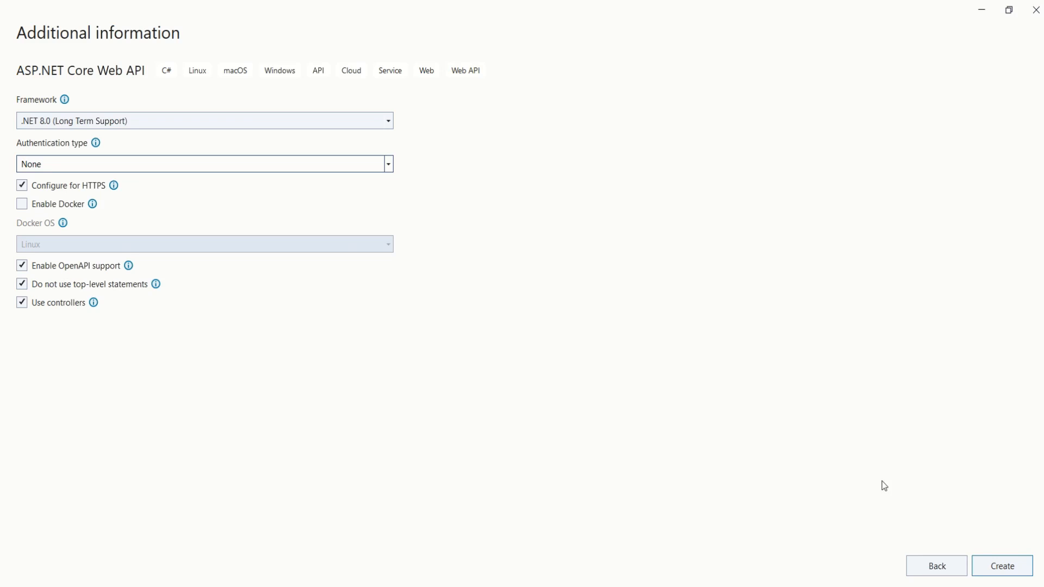
click(1003, 566)
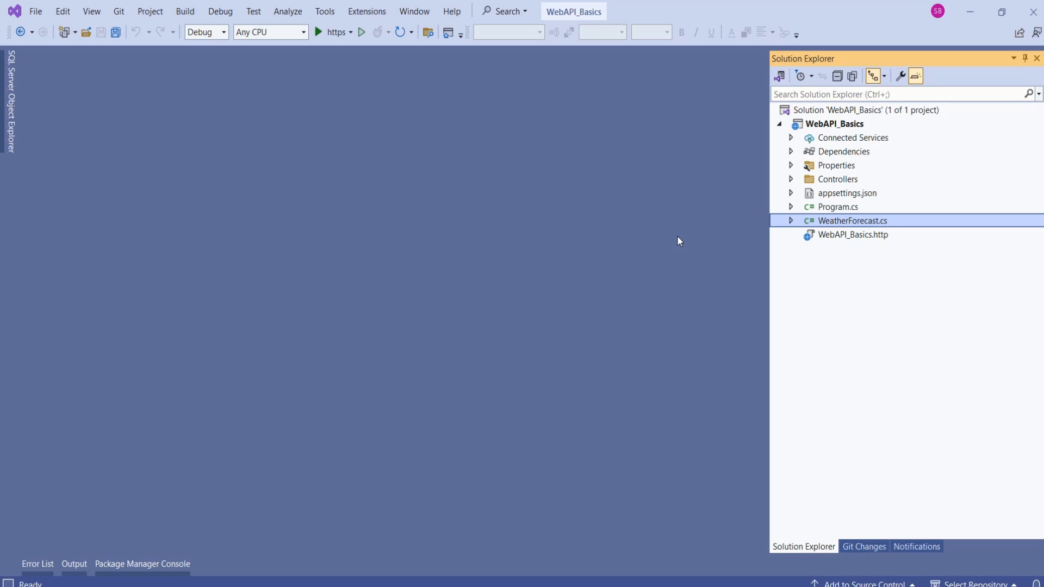
- Run the project under the https debugger, then view WeatherForecastController.cs from the Controllers folder
click(320, 32)
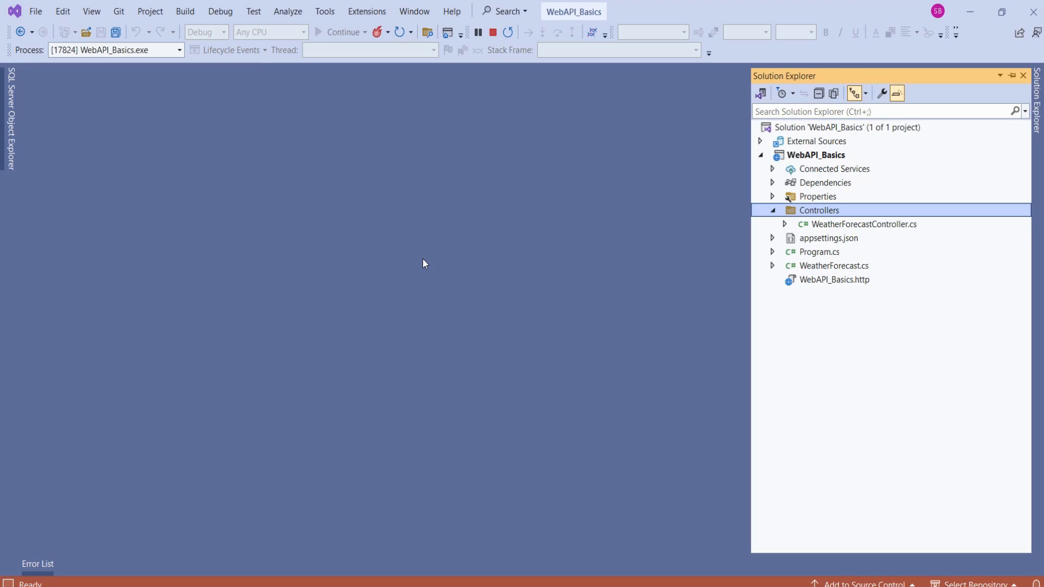
mouse_move(741, 238)
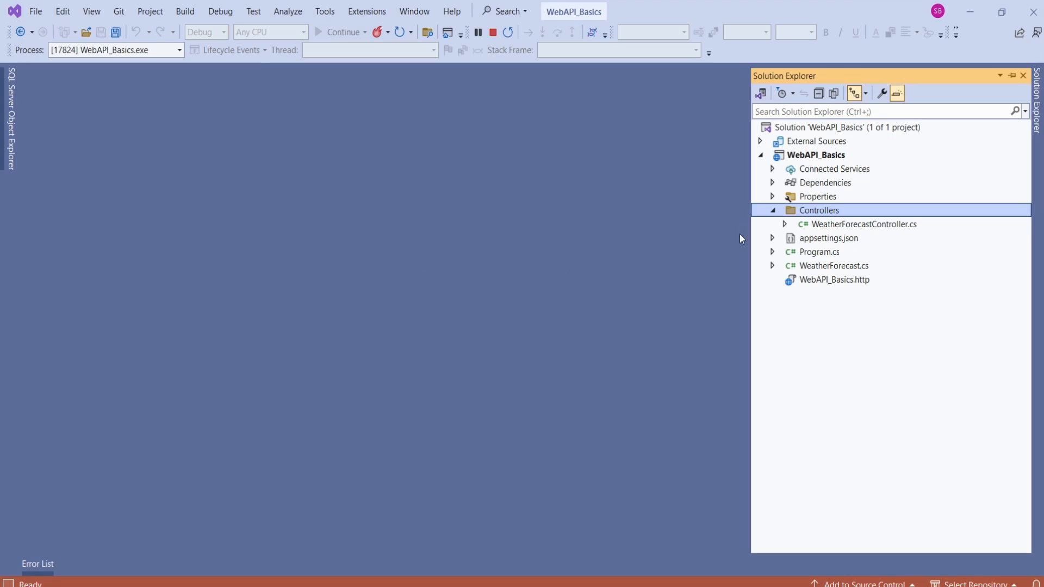
mouse_move(842, 239)
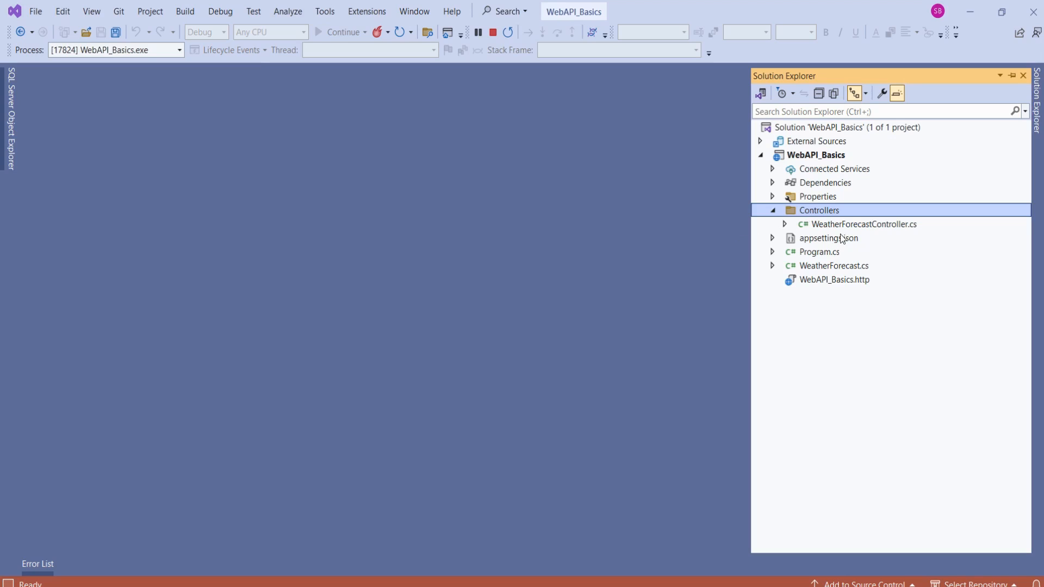
double_click(863, 224)
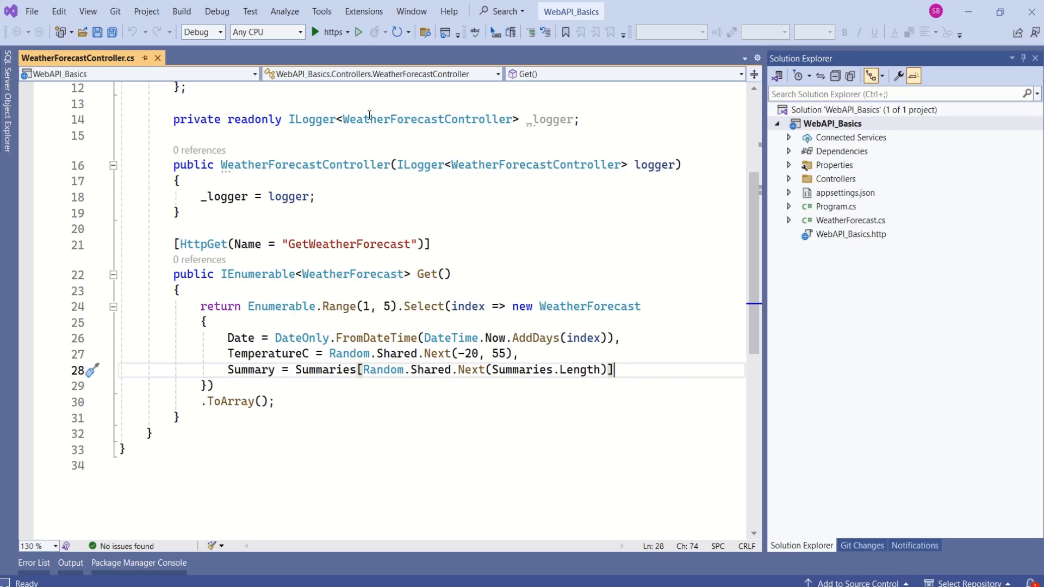
- Start the WebAPI_Basics project under the debugger again with WeatherForecastController.cs in view
click(315, 31)
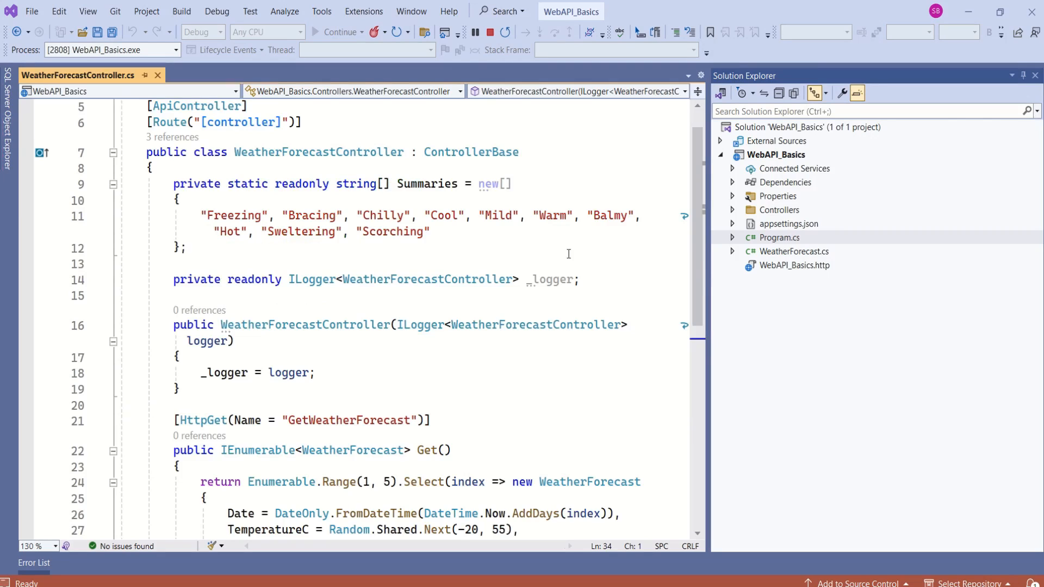
mouse_move(785, 241)
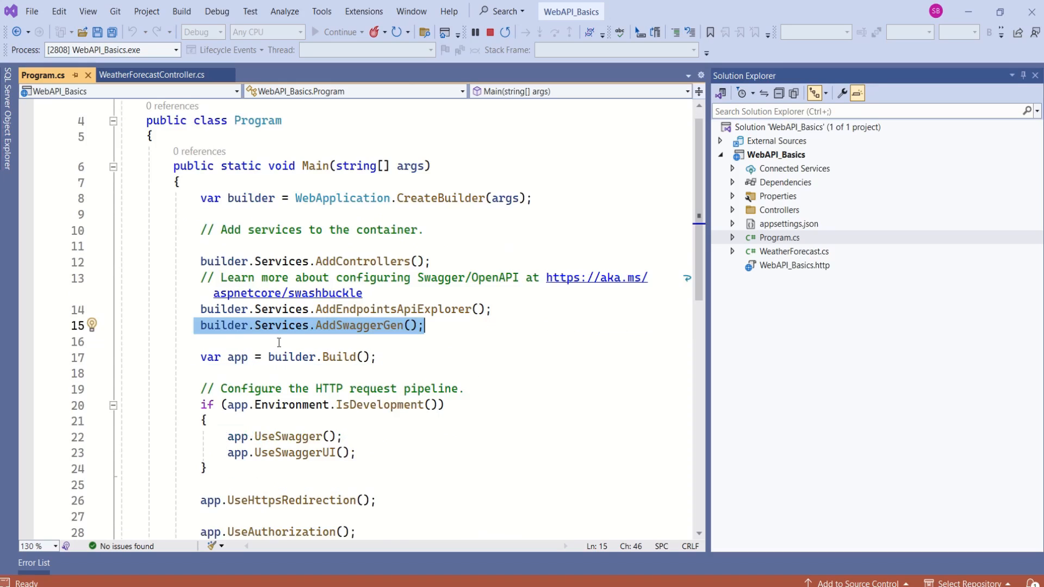
mouse_move(336, 337)
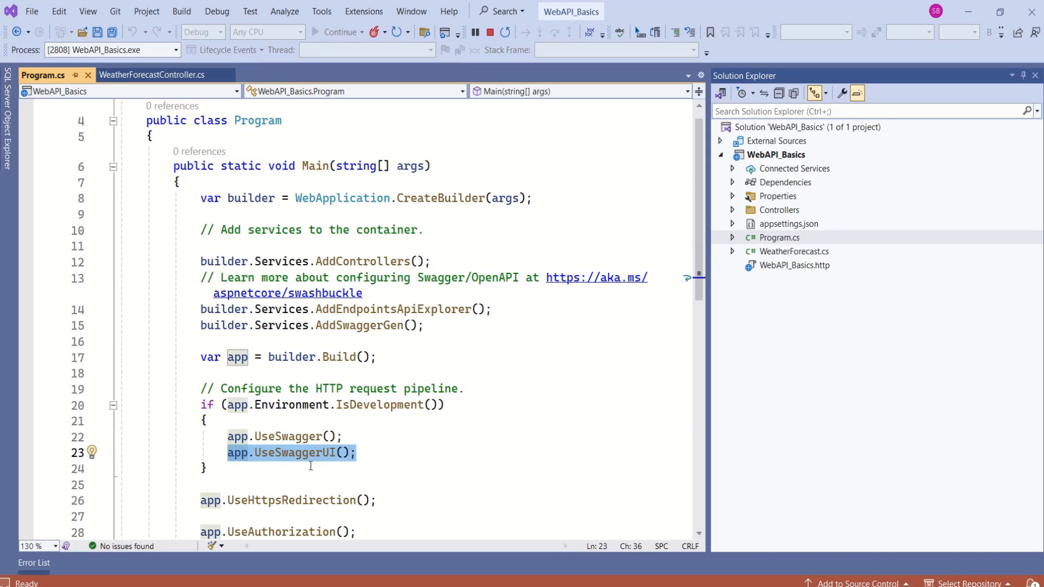
- Review the AddSwaggerGen and UseSwaggerUI lines in Program.cs, leaving the UseSwaggerUI line deselected
click(407, 453)
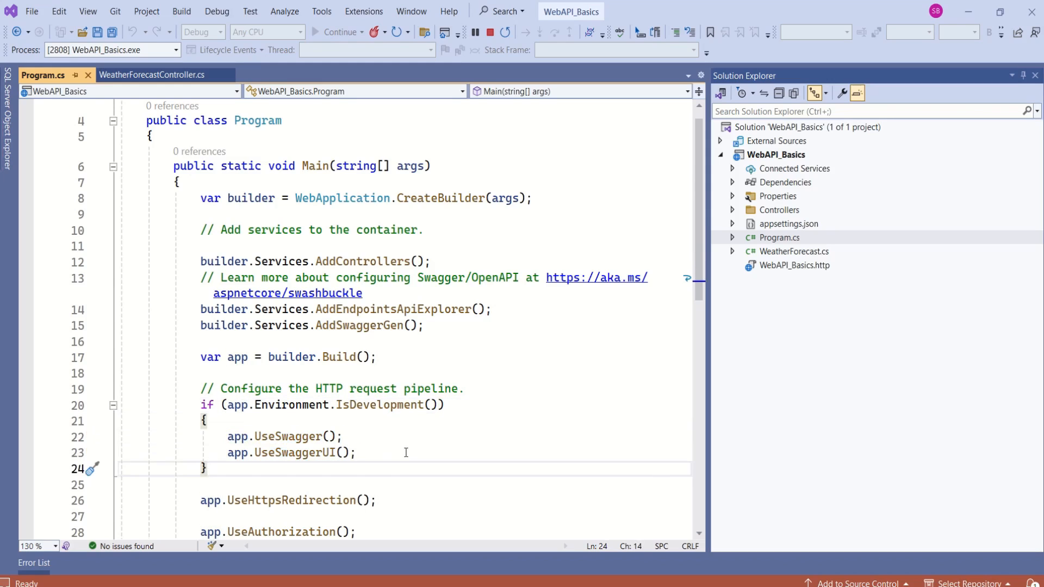
mouse_move(405, 432)
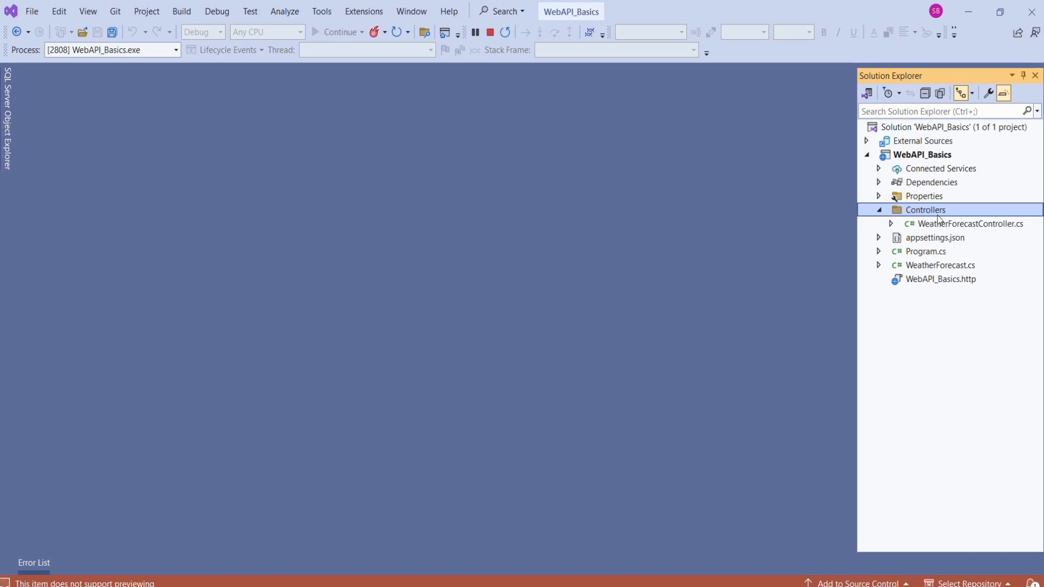
- View WeatherForecastController.cs and point out its [HttpGet] GetWeatherForecast attribute and Get() method
double_click(971, 224)
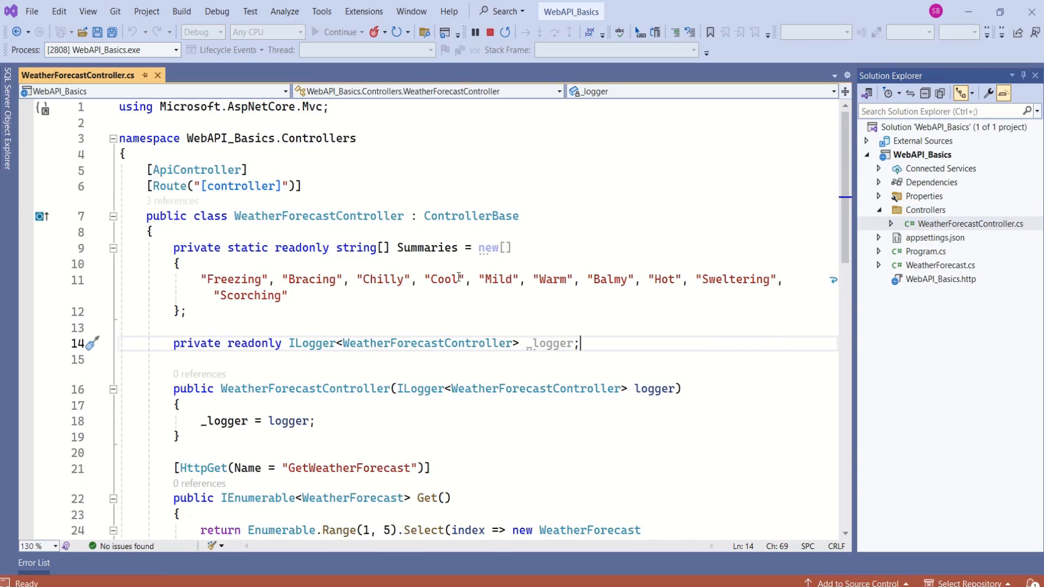
scroll(down, 3)
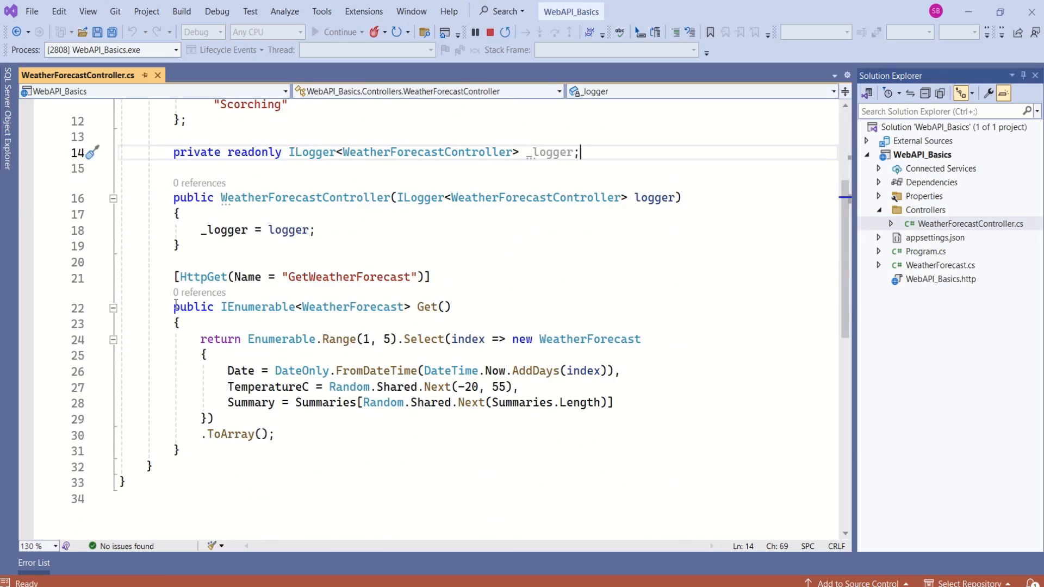
click(176, 450)
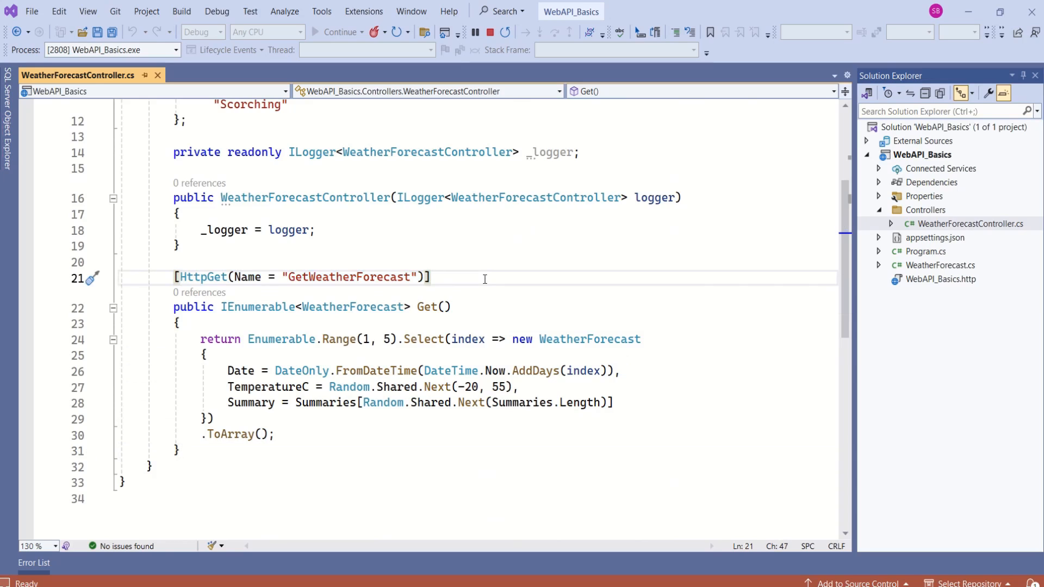
click(455, 306)
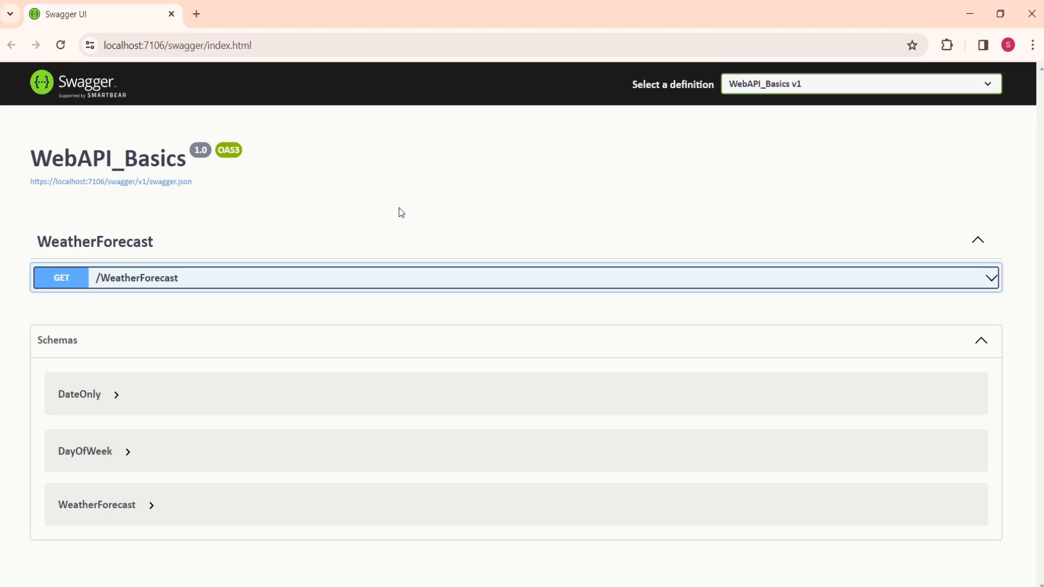
mouse_move(103, 287)
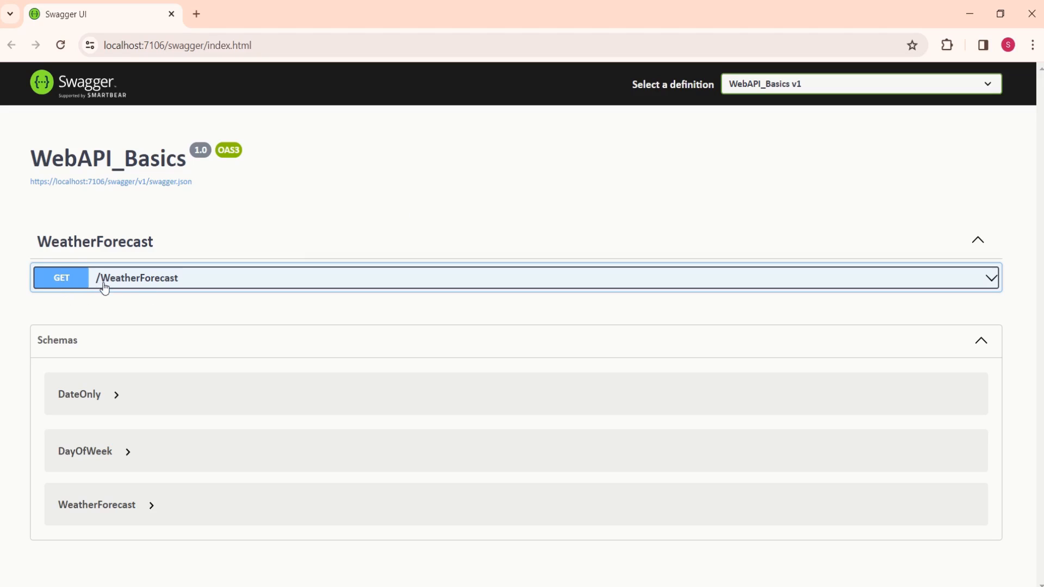
mouse_move(437, 290)
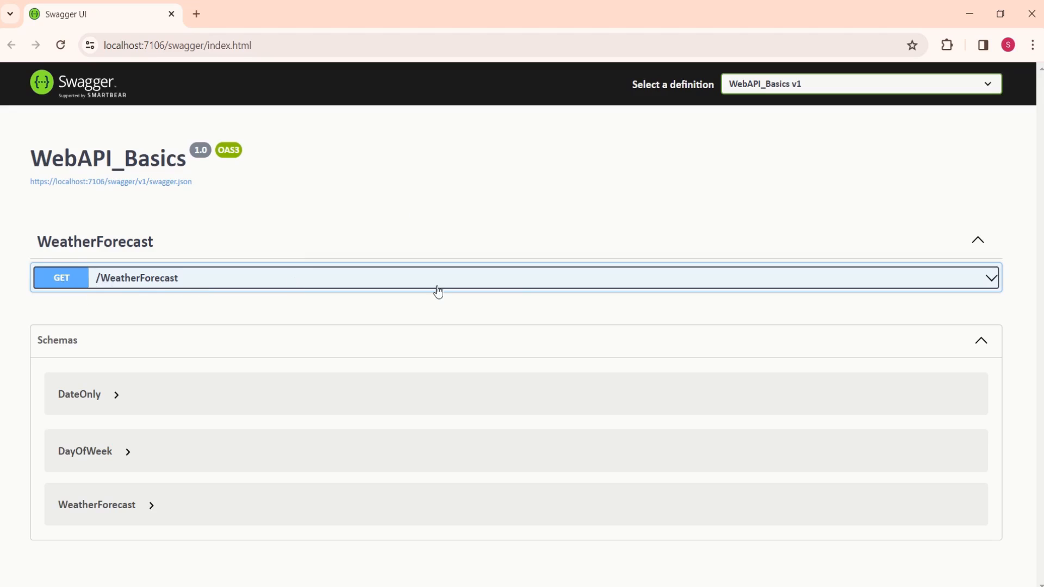
mouse_move(989, 293)
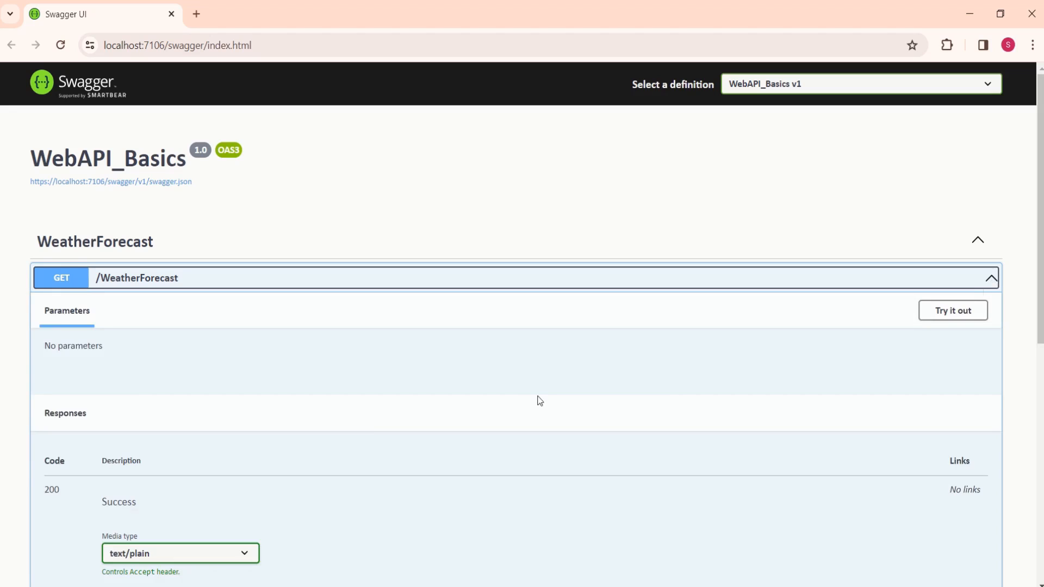
mouse_move(955, 320)
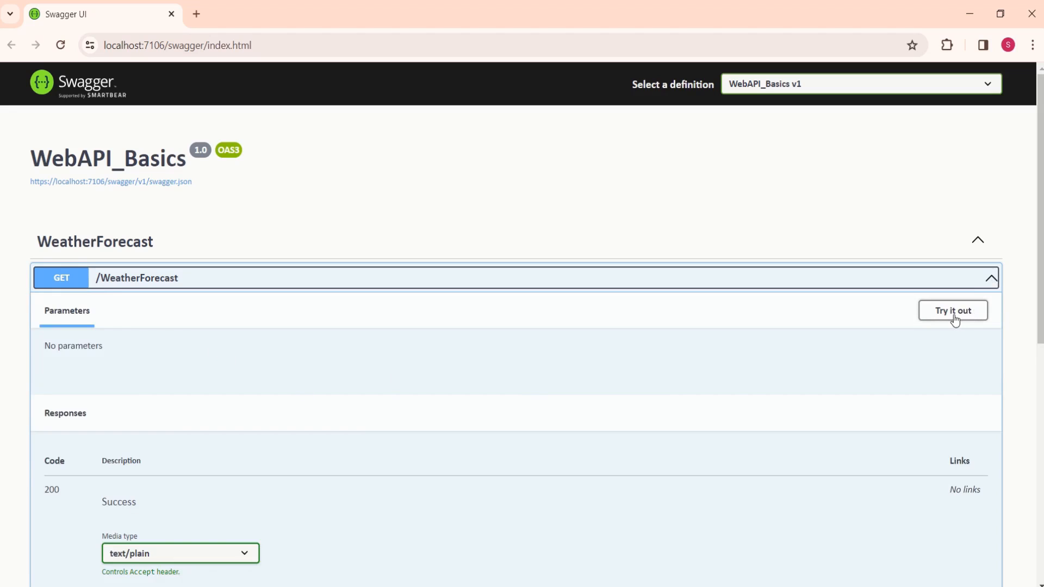
mouse_move(74, 447)
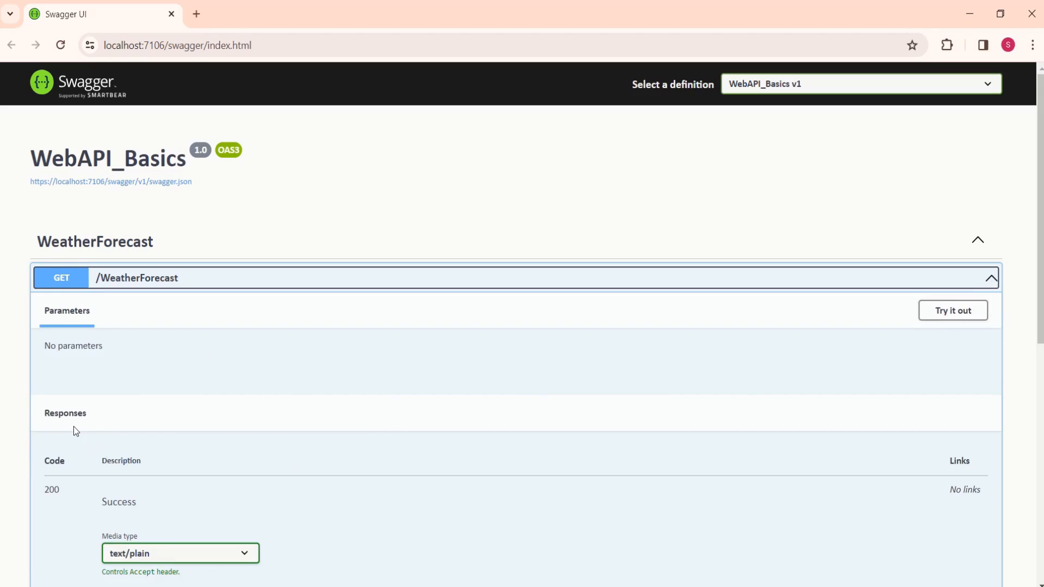
mouse_move(864, 374)
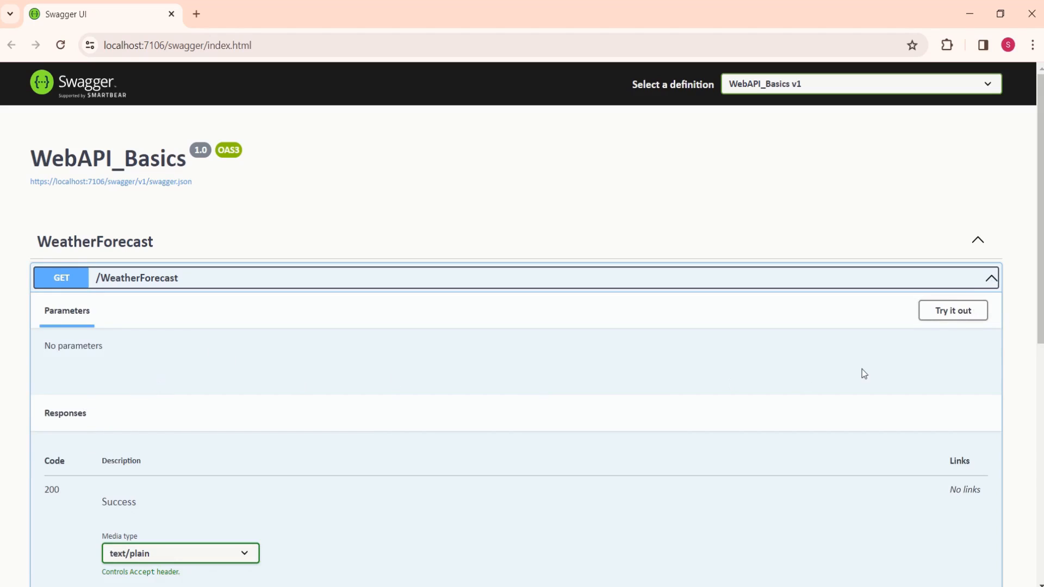
- Put the expanded GET /WeatherForecast endpoint into try-it-out mode, ready to execute
click(952, 311)
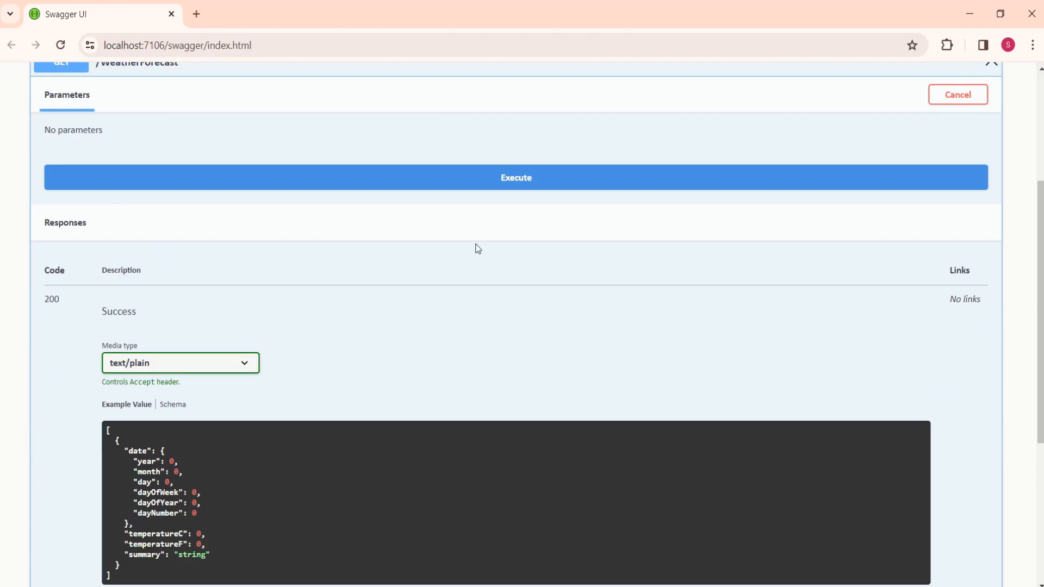
- Return to WeatherForecastController.cs in the editor while the WebAPI_Basics app keeps running
double_click(66, 221)
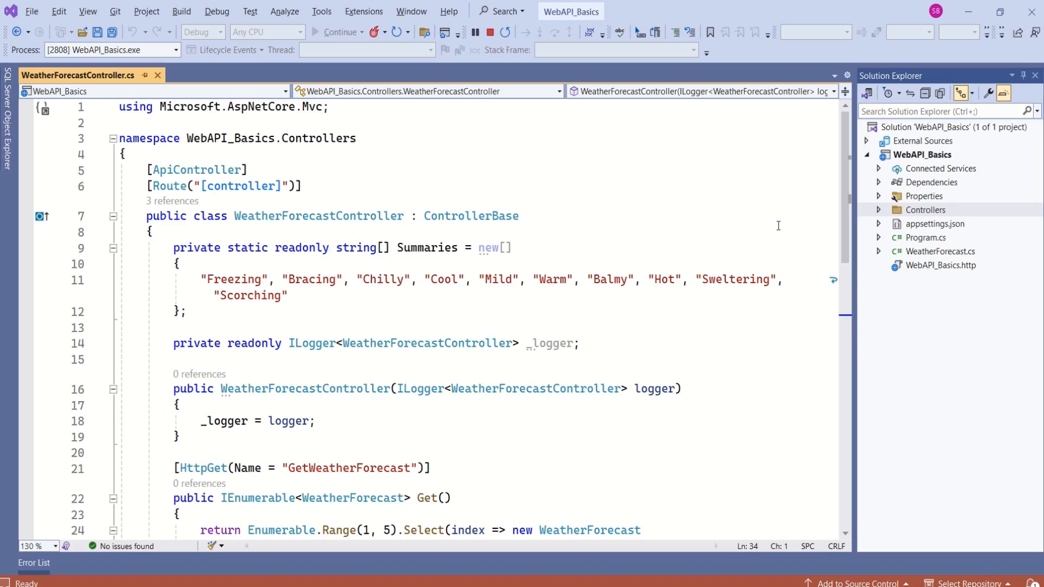
mouse_move(679, 303)
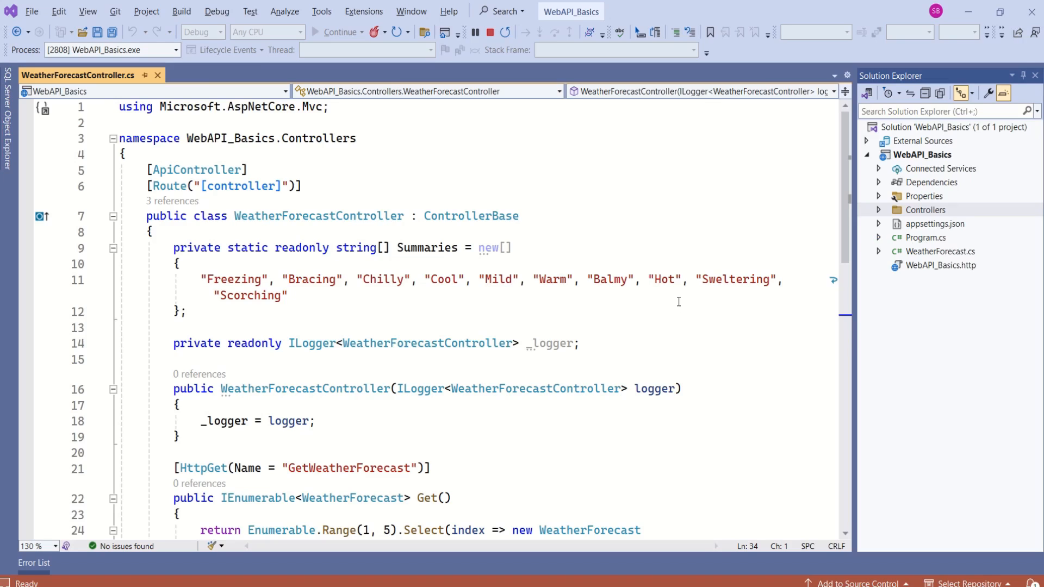